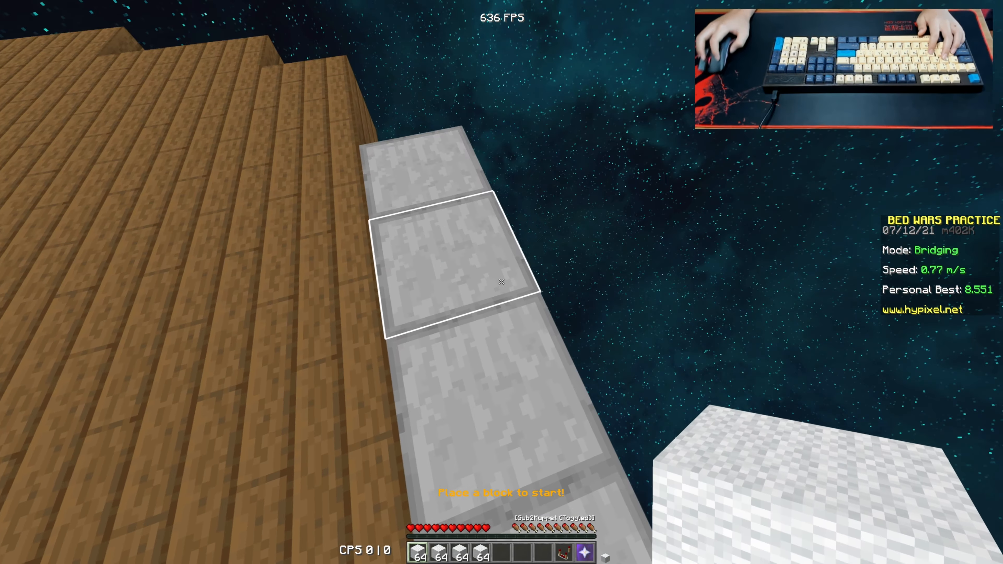
pyautogui.moveTo(502, 281)
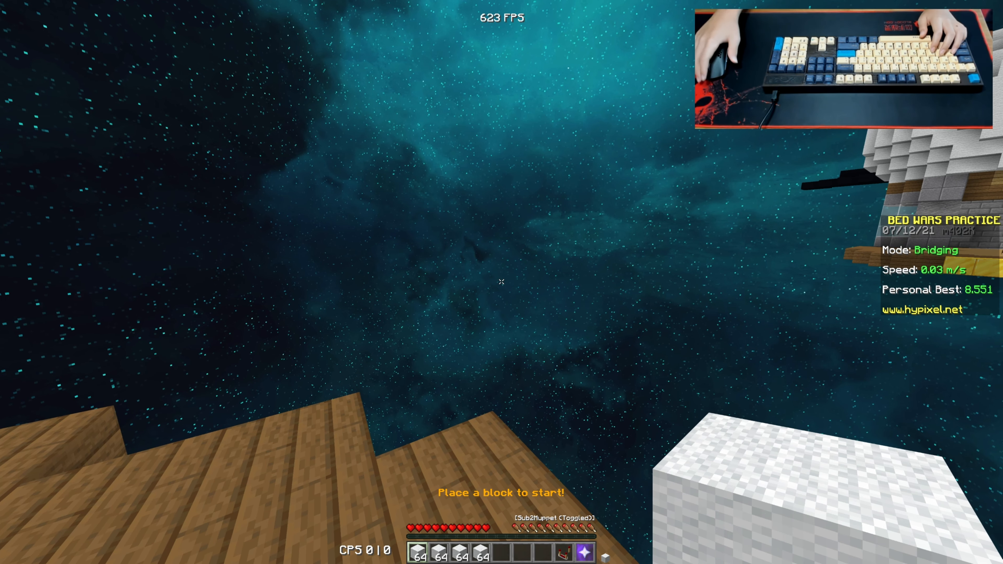
# Step: Crouch with shift and place the first white wool blocks bridging backward off the island
pyautogui.press('shift')
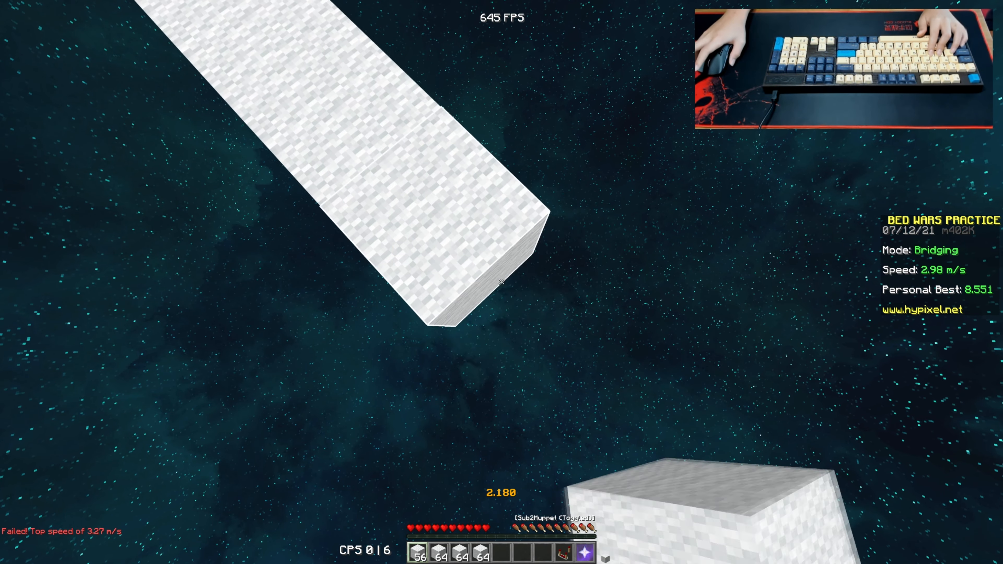
pyautogui.click(501, 282)
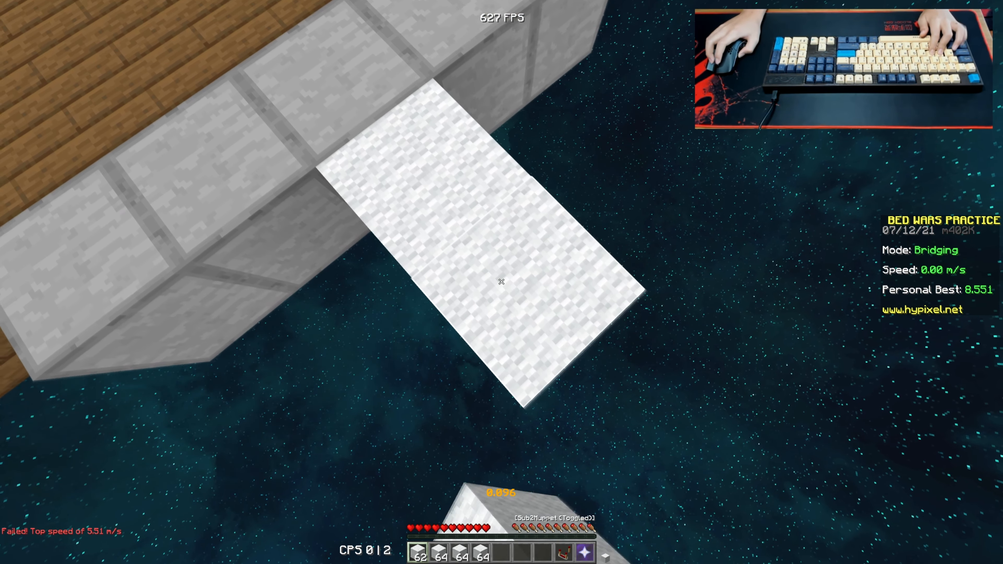
pyautogui.moveTo(501, 283)
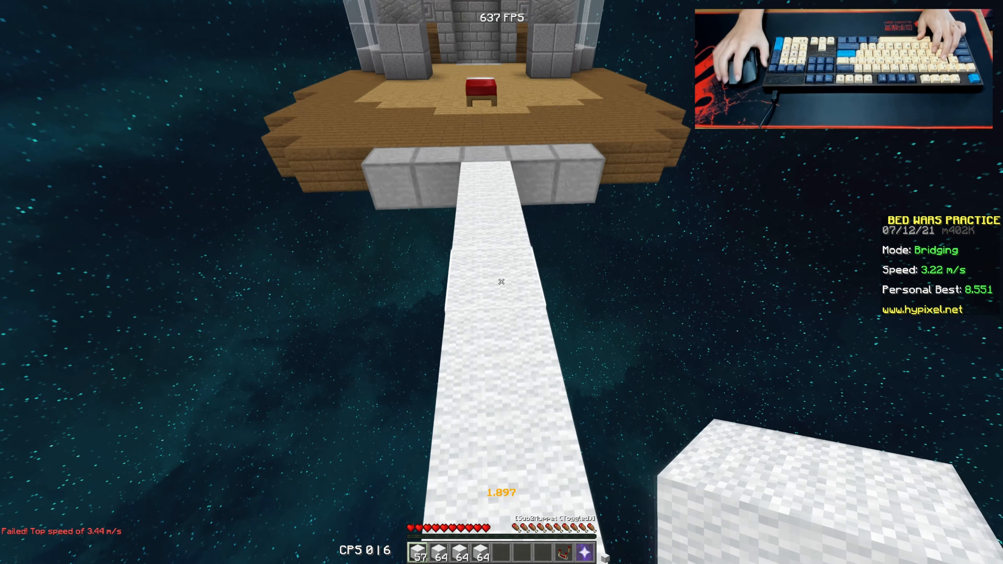
pyautogui.moveTo(502, 281)
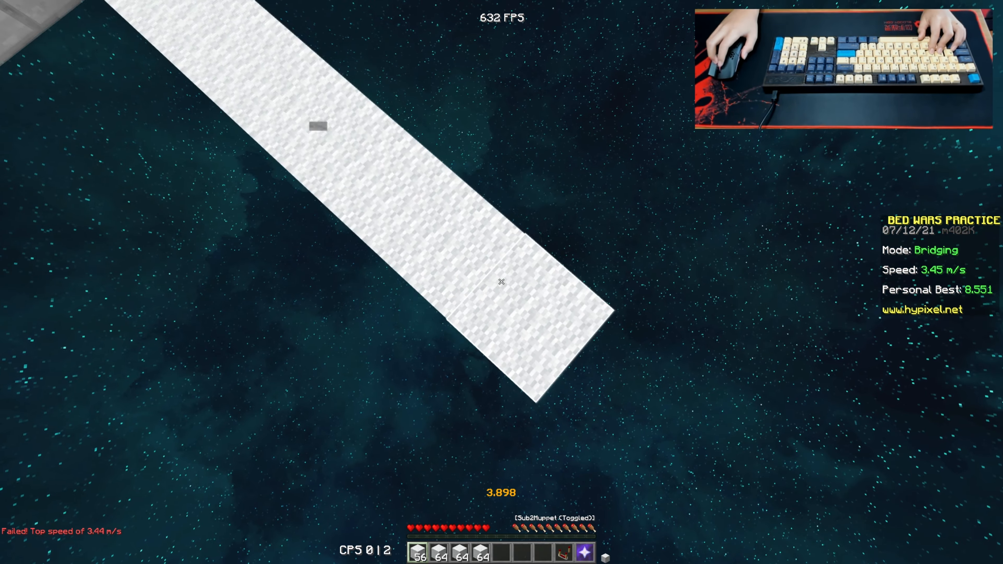